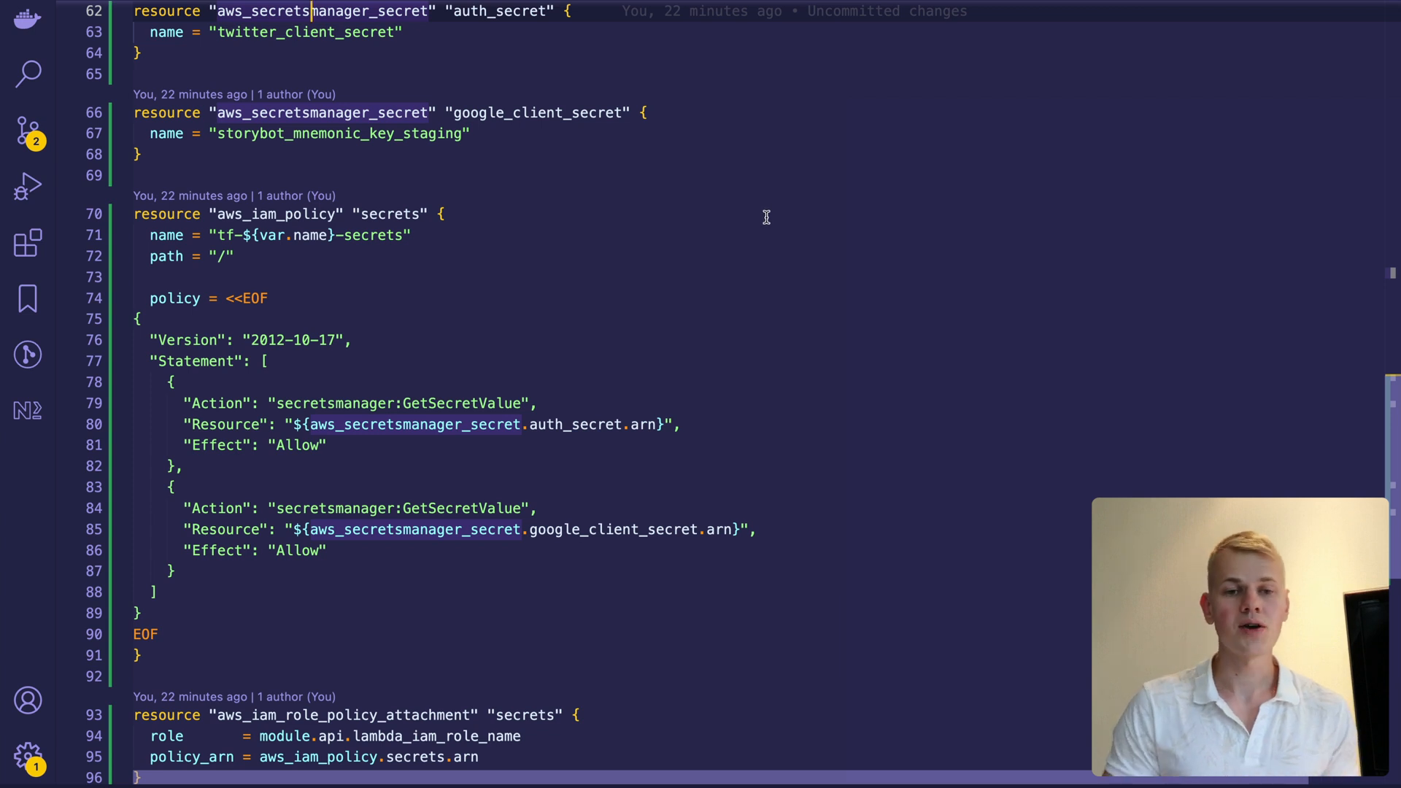
pyautogui.moveTo(293, 227)
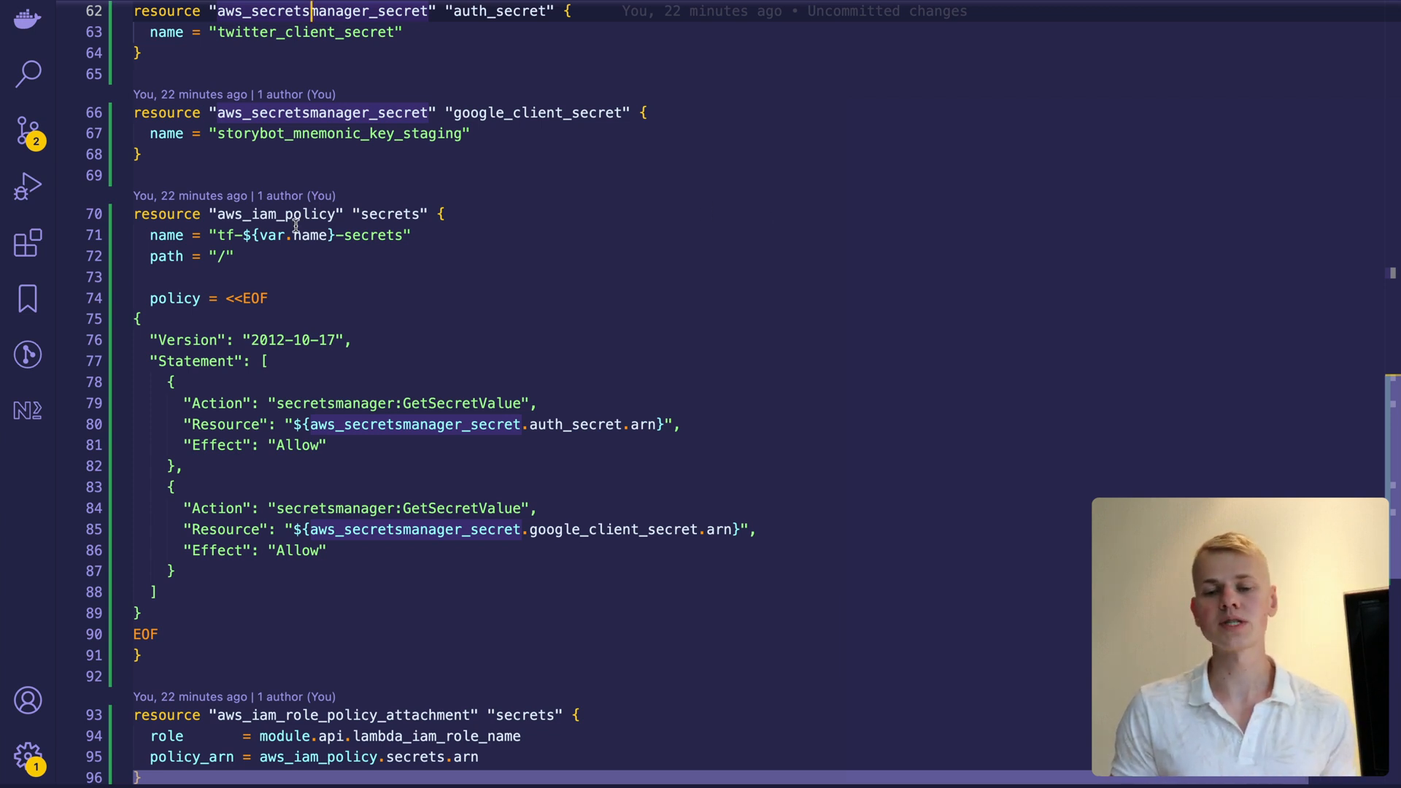
# - Highlight the aws_iam_role_policy_attachment resource in main.tf and review the Lambda environment variables above it
pyautogui.doubleClick(277, 213)
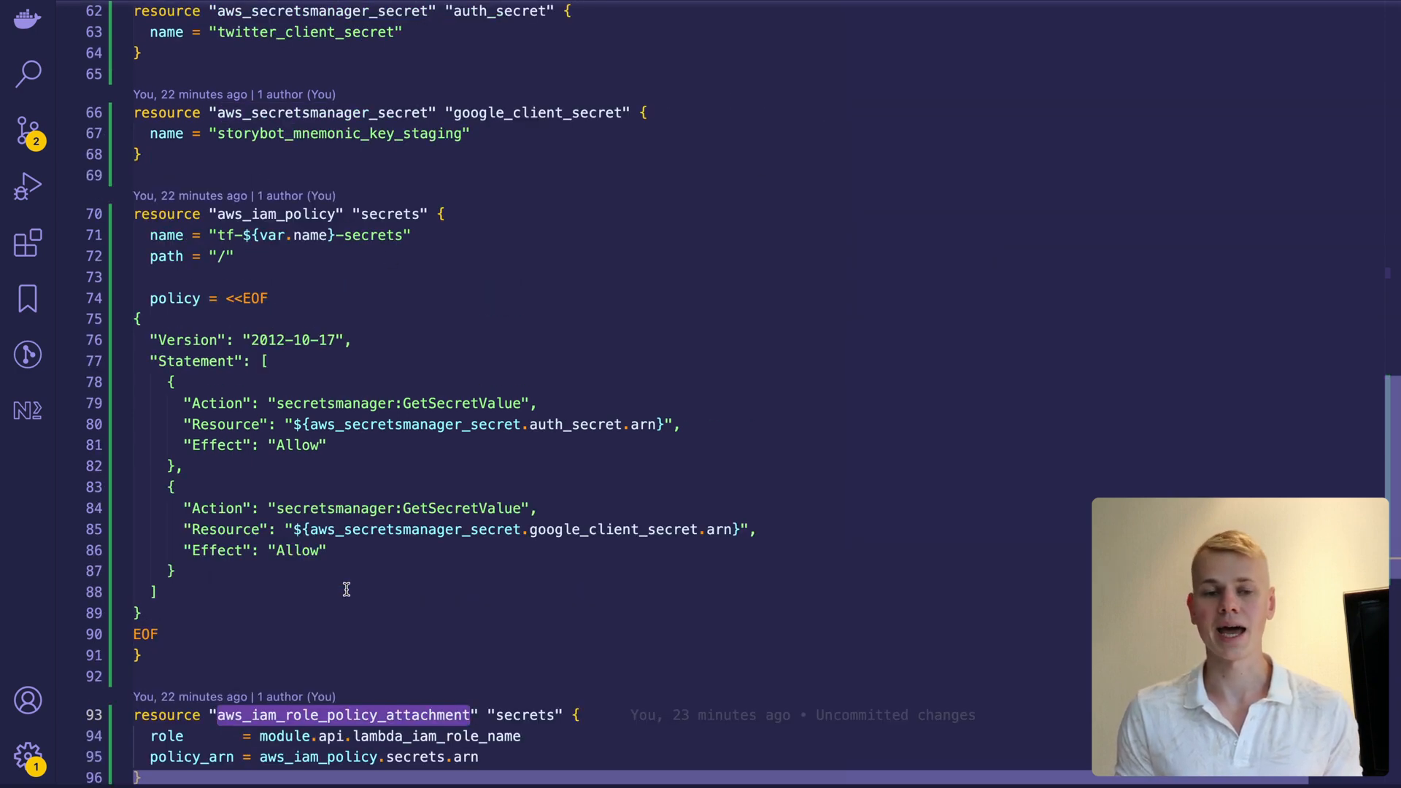
pyautogui.scroll(3)
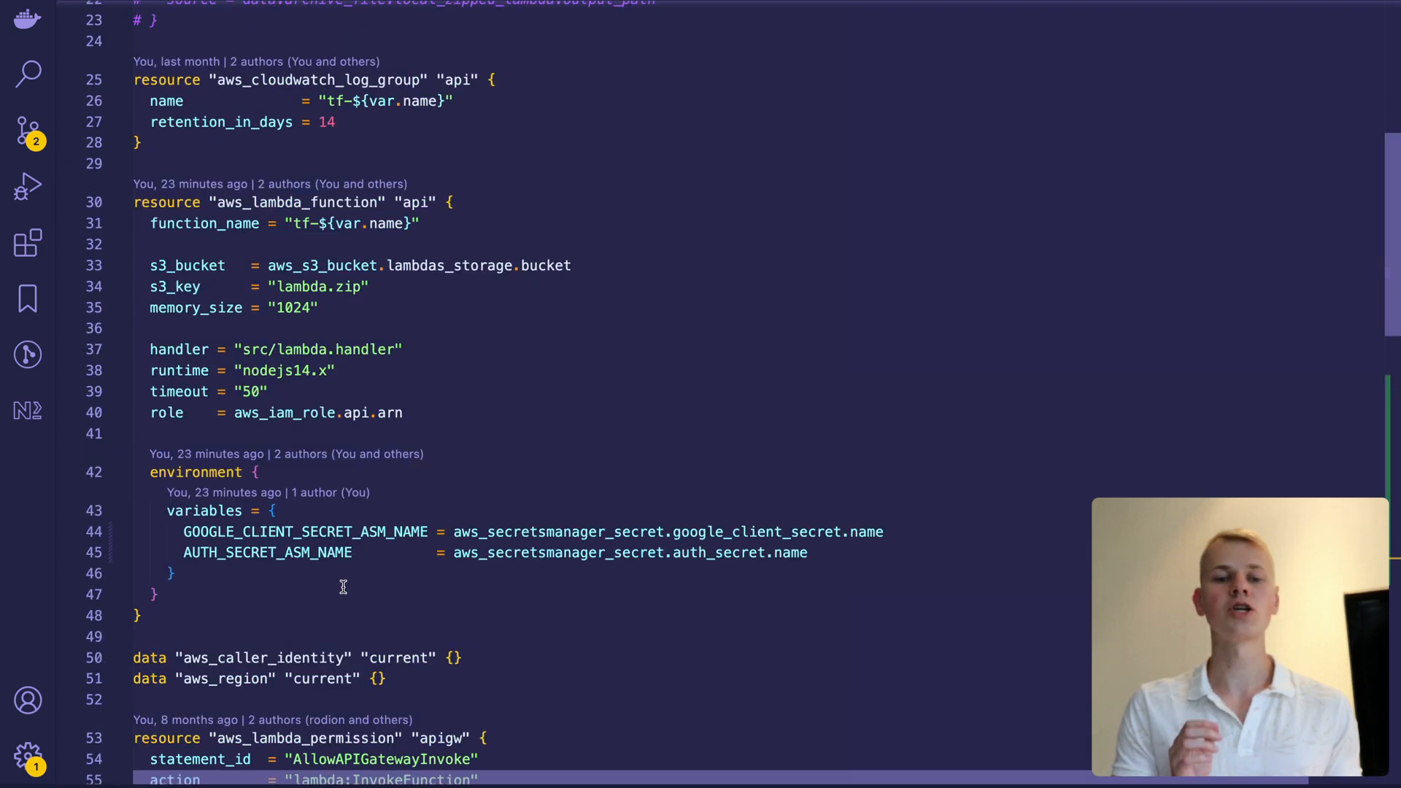
pyautogui.scroll(3)
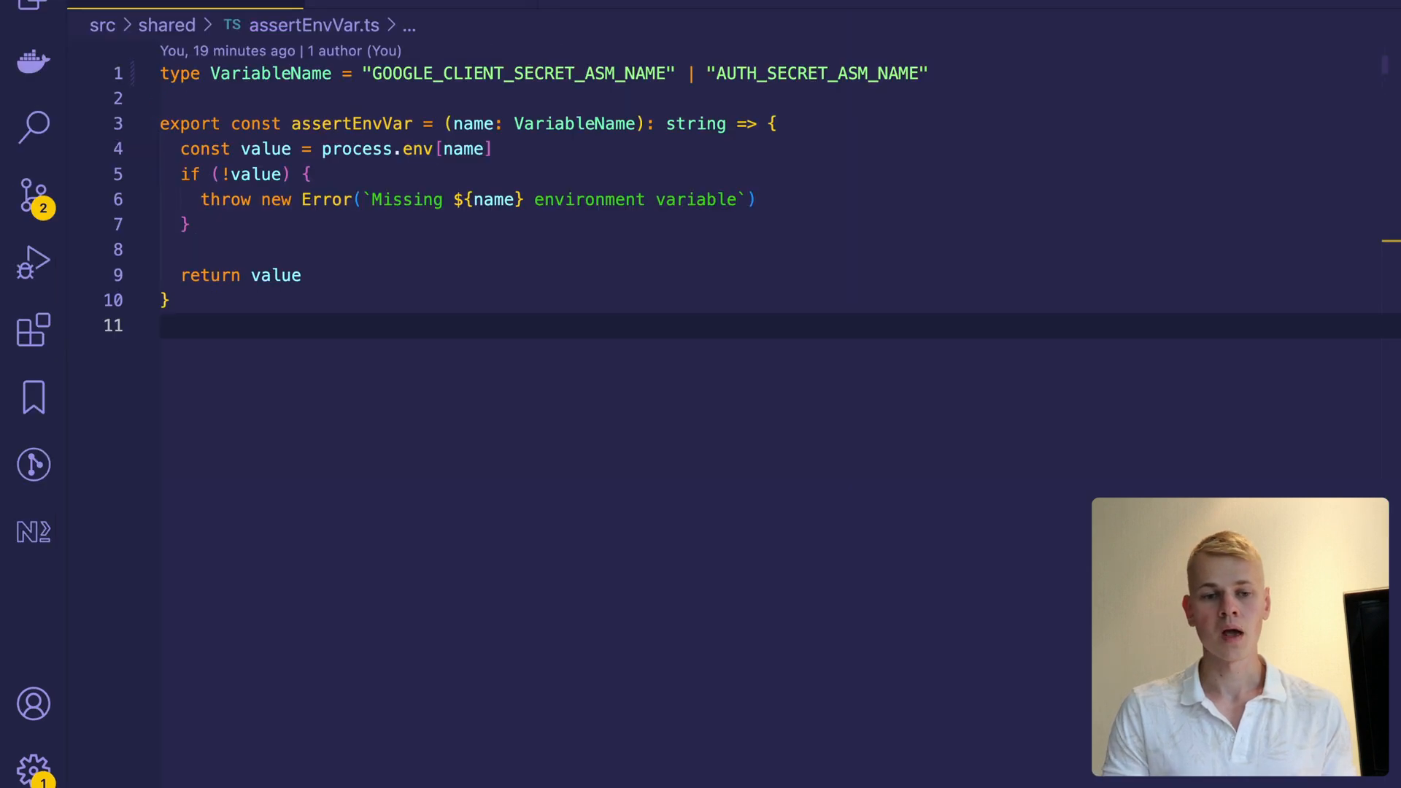
pyautogui.moveTo(954, 582)
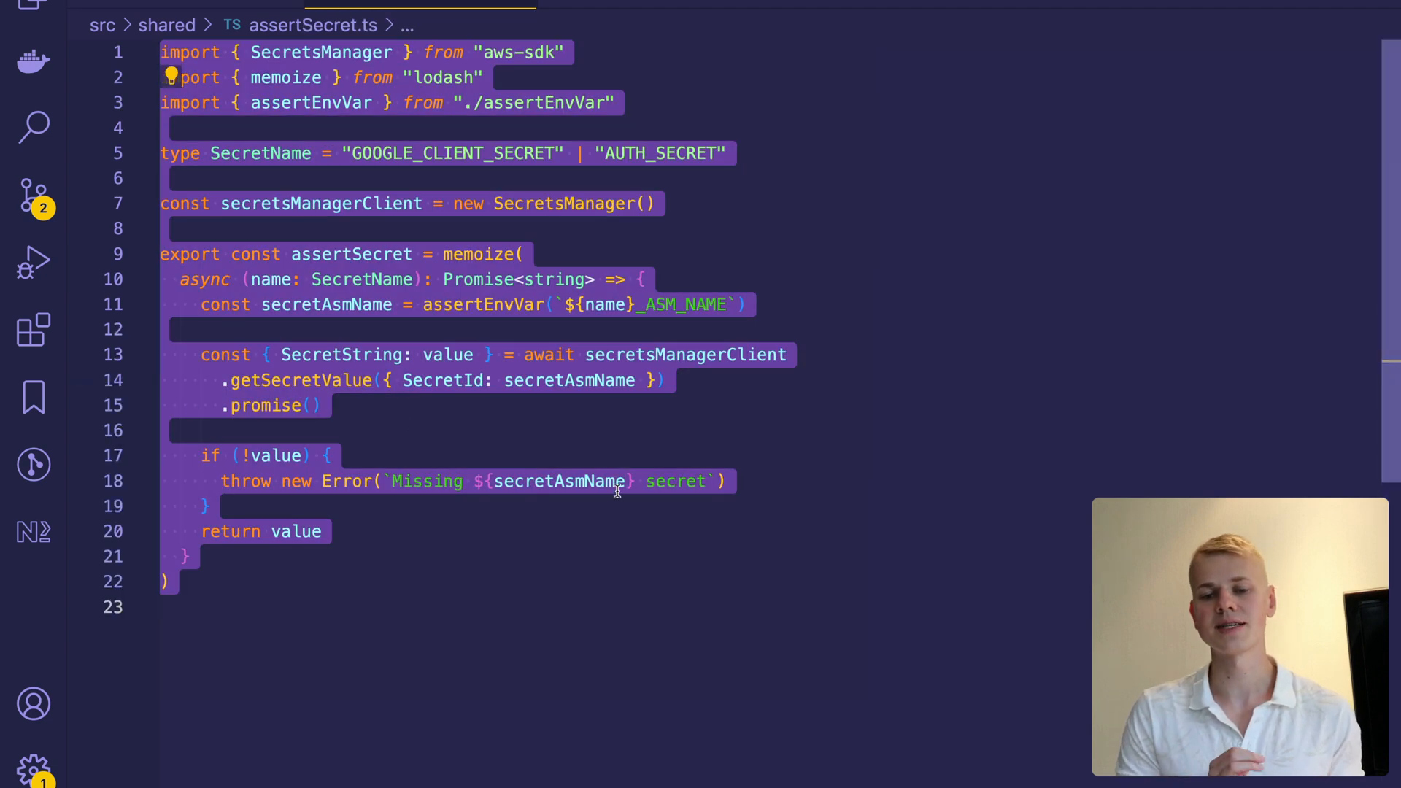
pyautogui.click(185, 556)
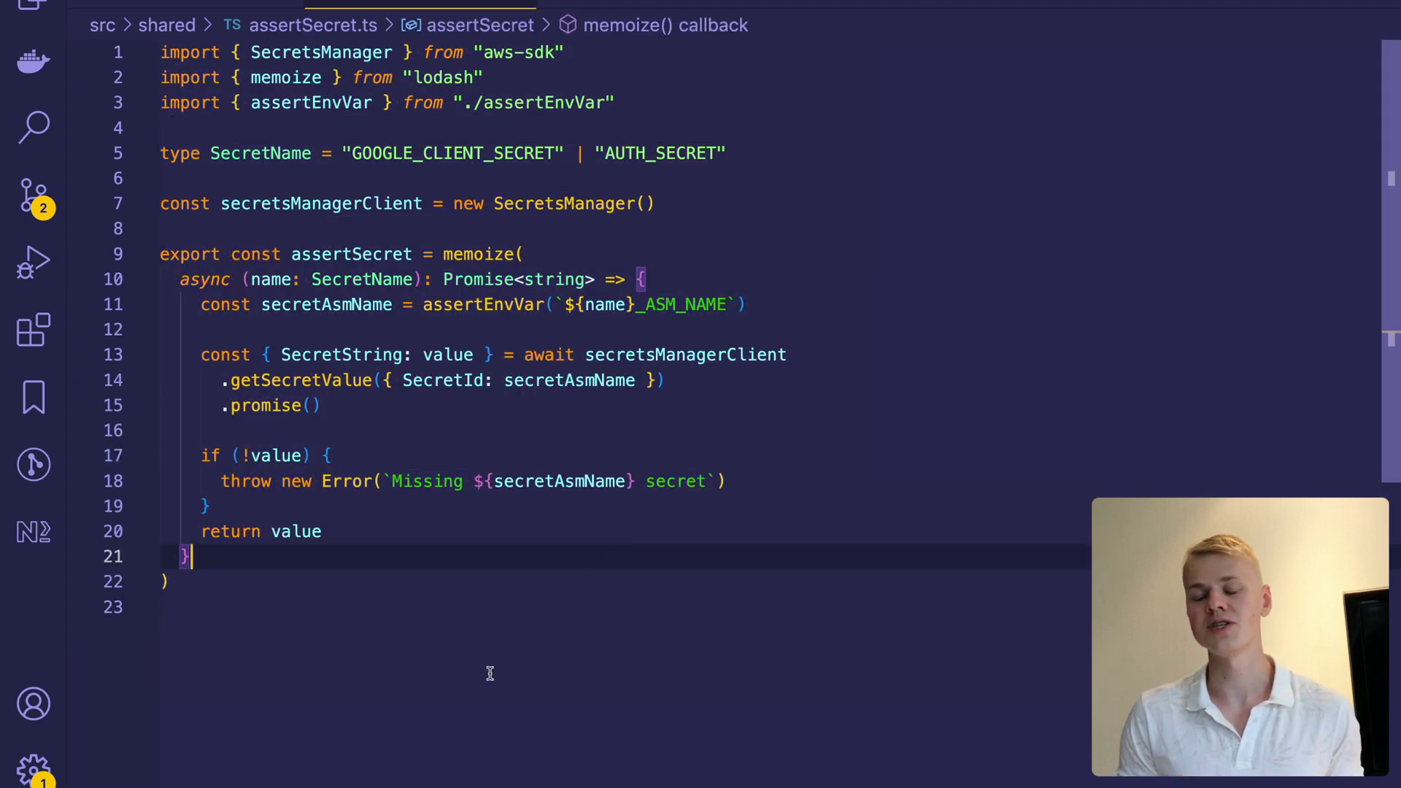
pyautogui.doubleClick(262, 153)
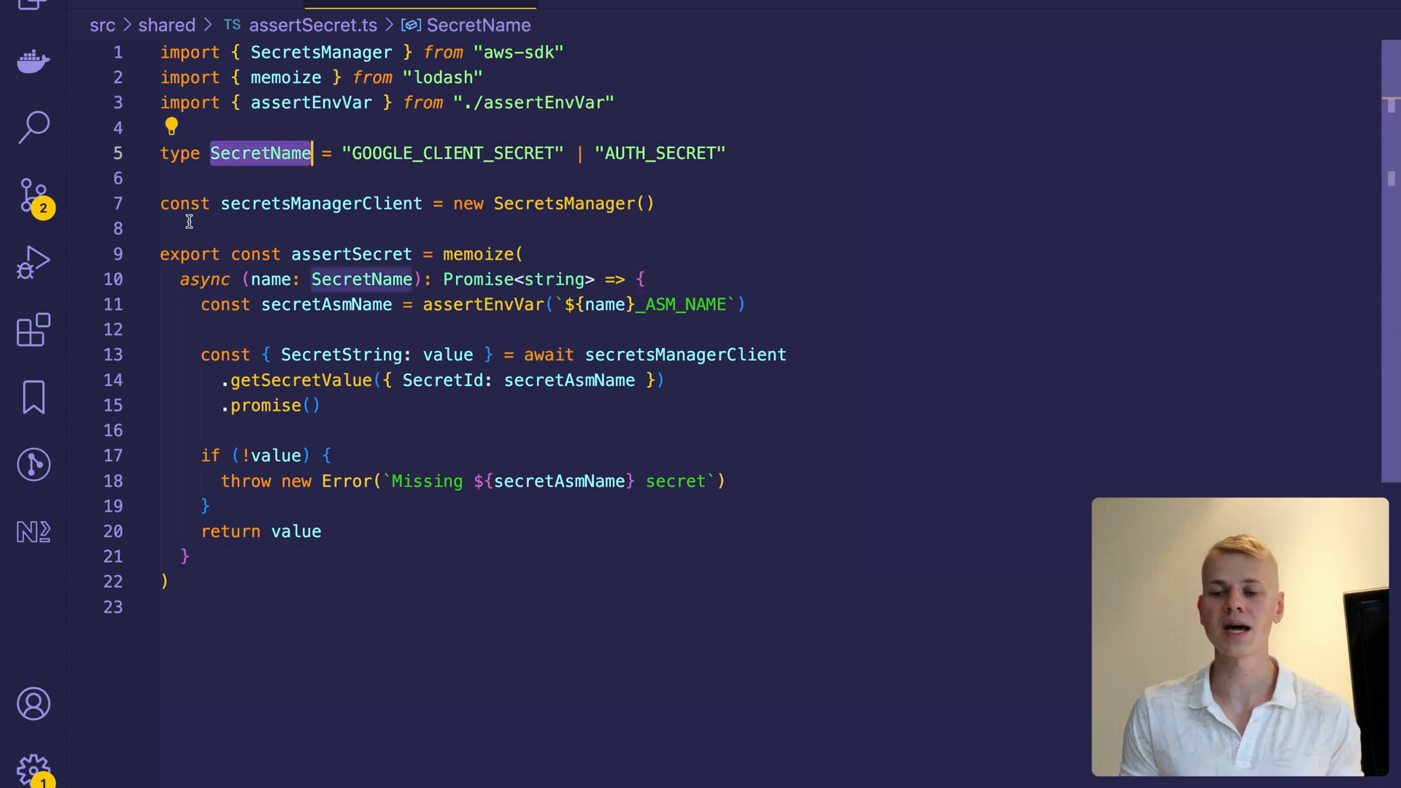
pyautogui.click(483, 305)
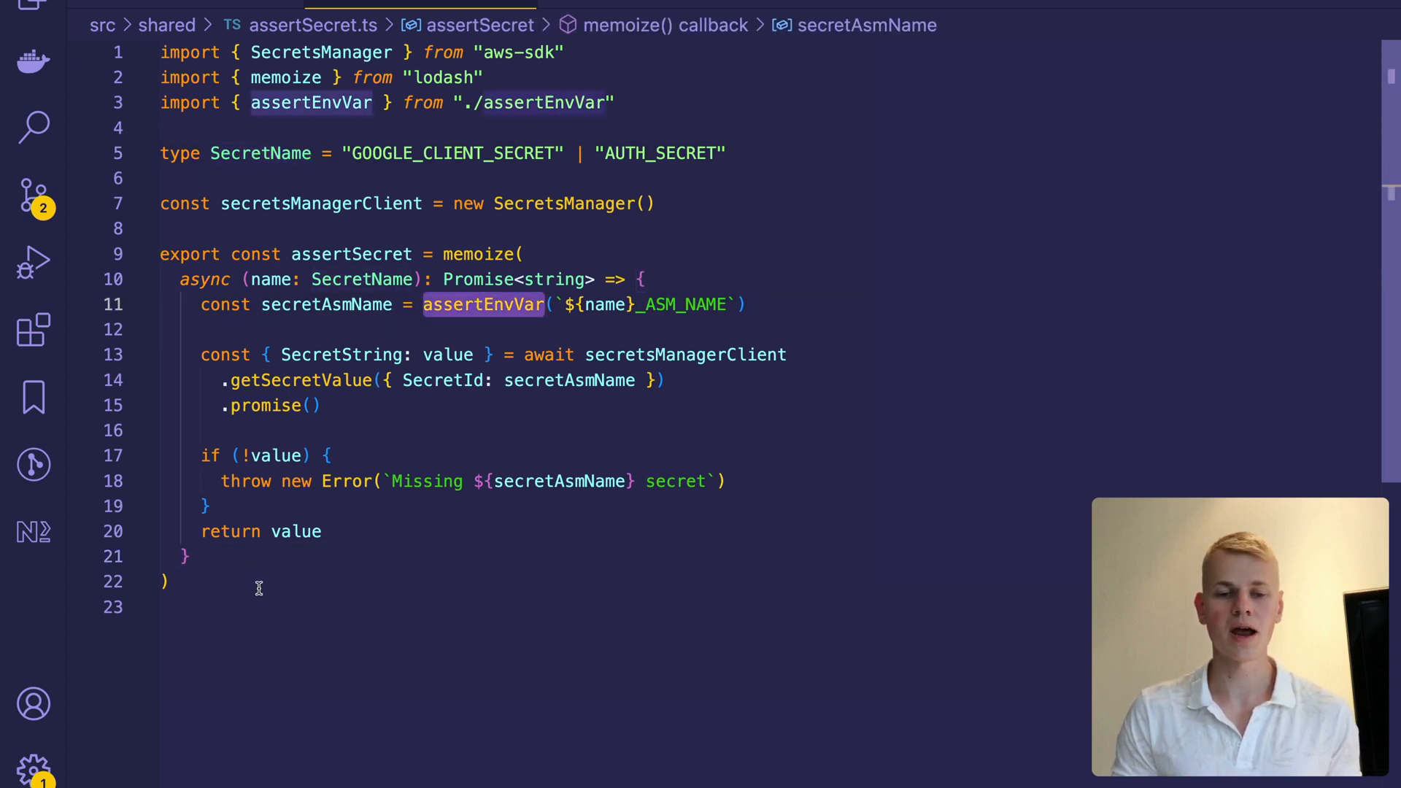
pyautogui.click(686, 355)
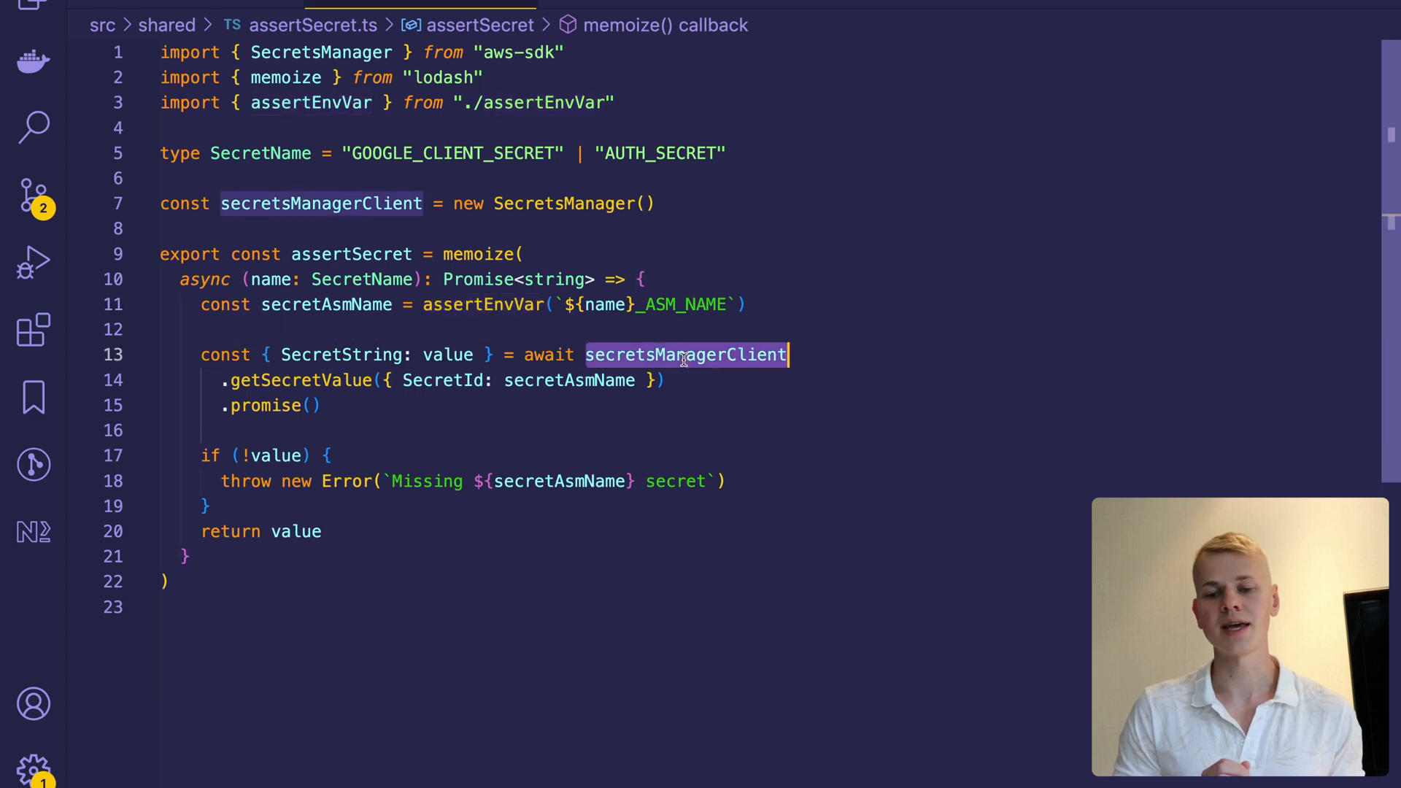
pyautogui.moveTo(713, 613)
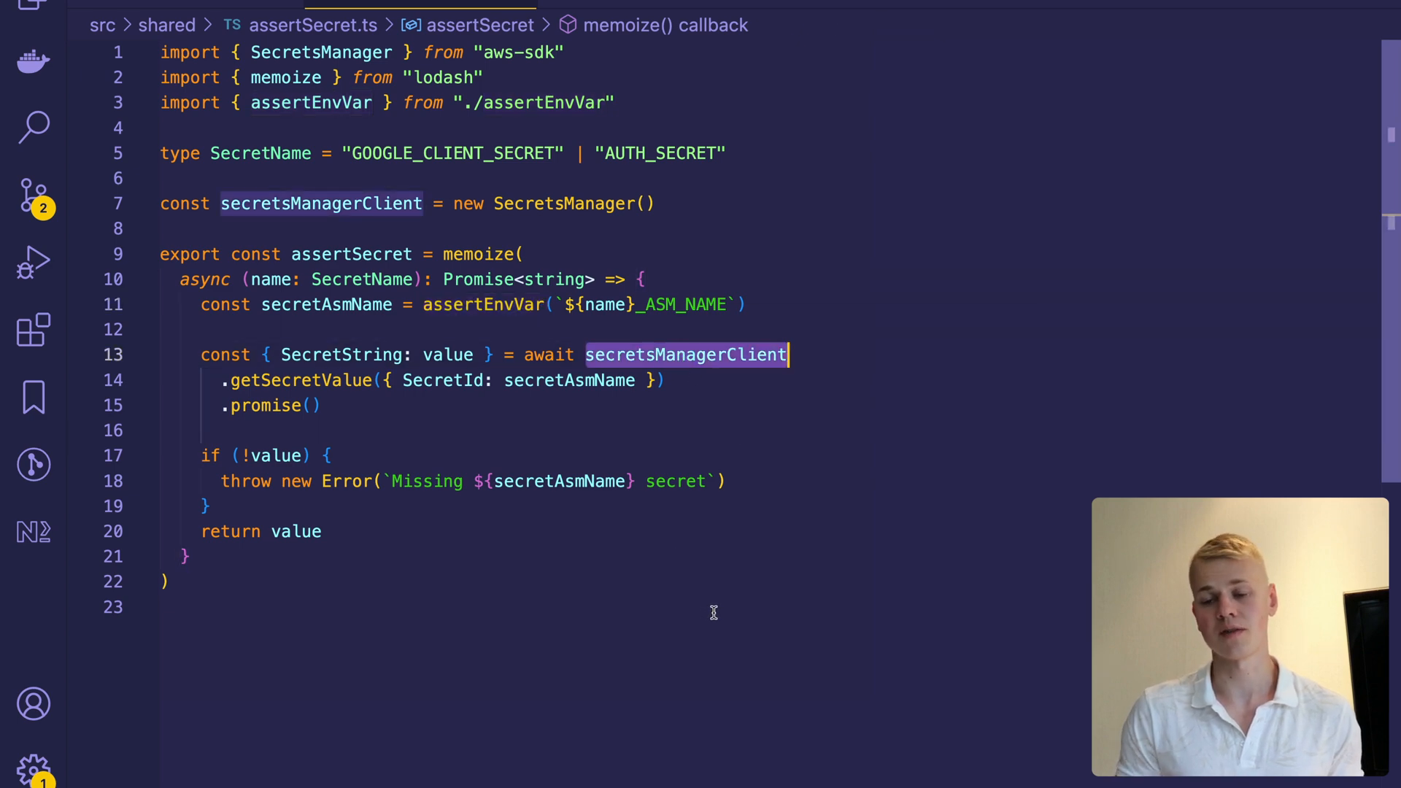